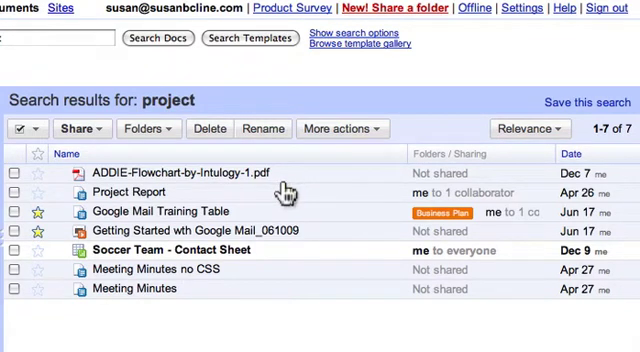
mouse_move(283, 190)
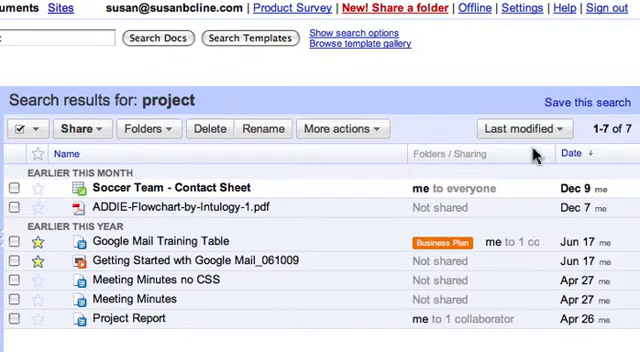
Step: Sort the 'project' search results by Starred so starred documents appear first
left_click(522, 128)
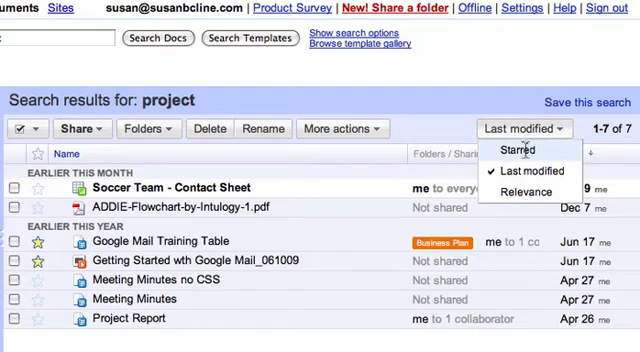
left_click(511, 158)
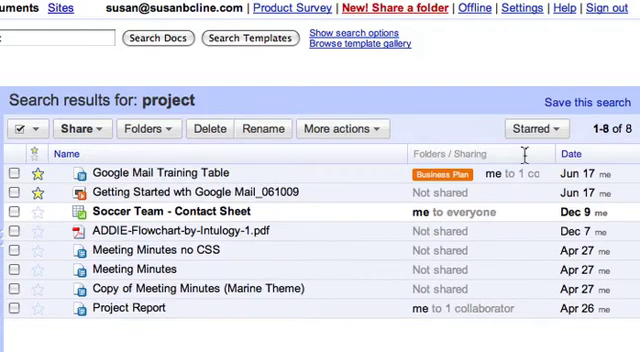